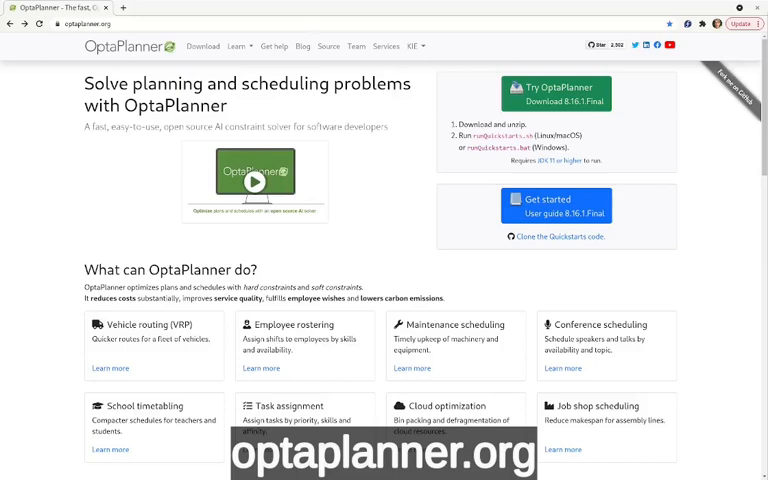
pyautogui.moveTo(556, 236)
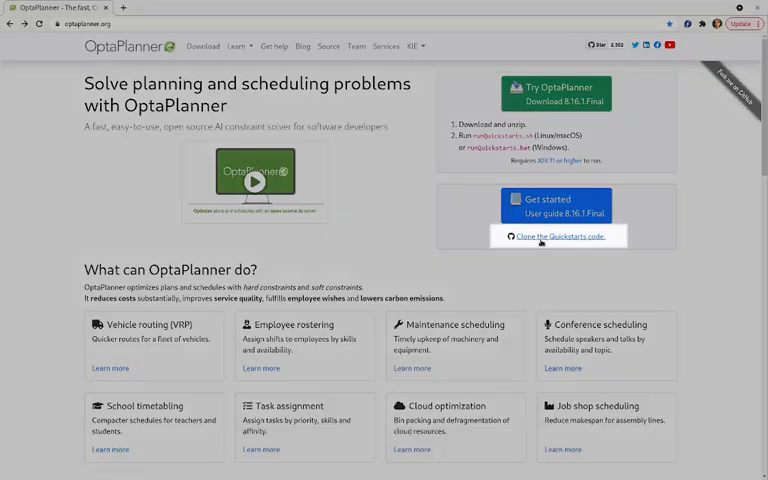
# - Follow the 'Clone the Quickstarts code' link from optaplanner.org to the GitHub repository
pyautogui.click(558, 236)
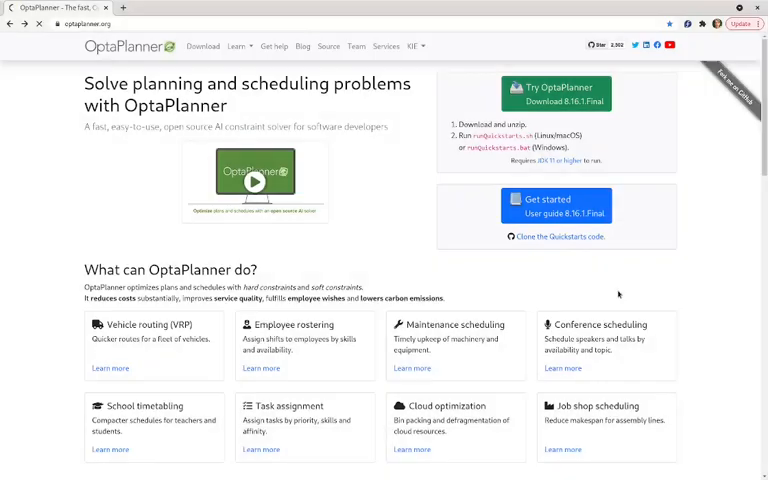
# - Highlight the README's lists of use-case and technology quickstarts
pyautogui.click(560, 236)
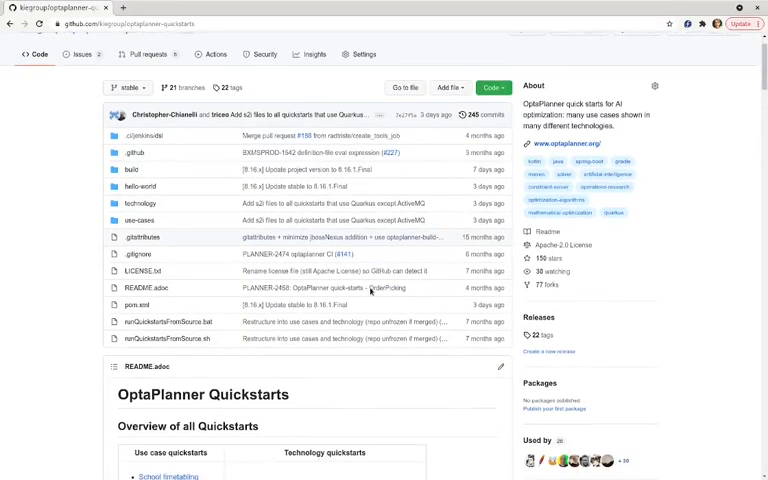
pyautogui.scroll(-3)
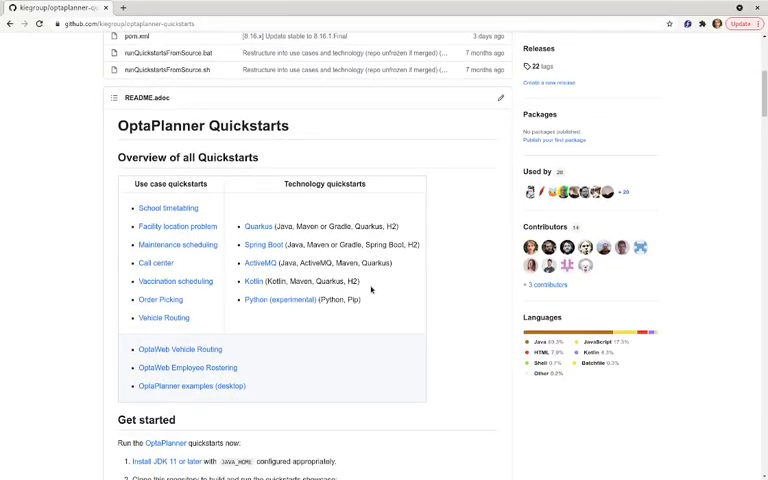
pyautogui.moveTo(136, 184); pyautogui.dragTo(204, 290)
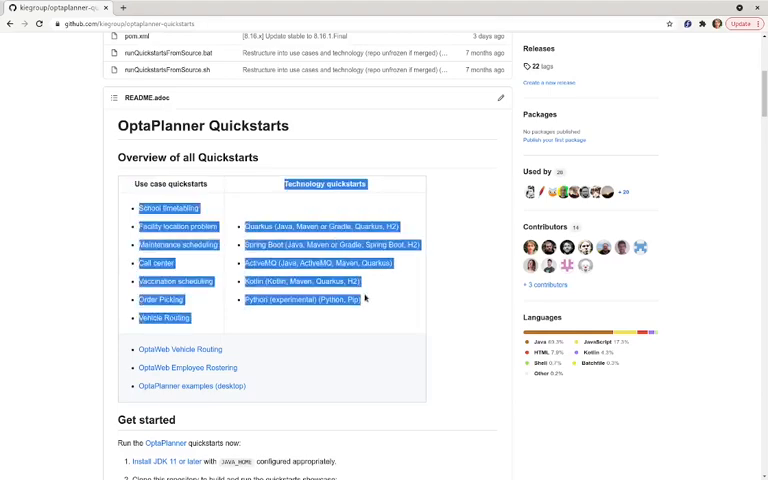
# - Scroll through the quickstart examples down to the Quarkus Vehicle Routing section
pyautogui.scroll(-3)
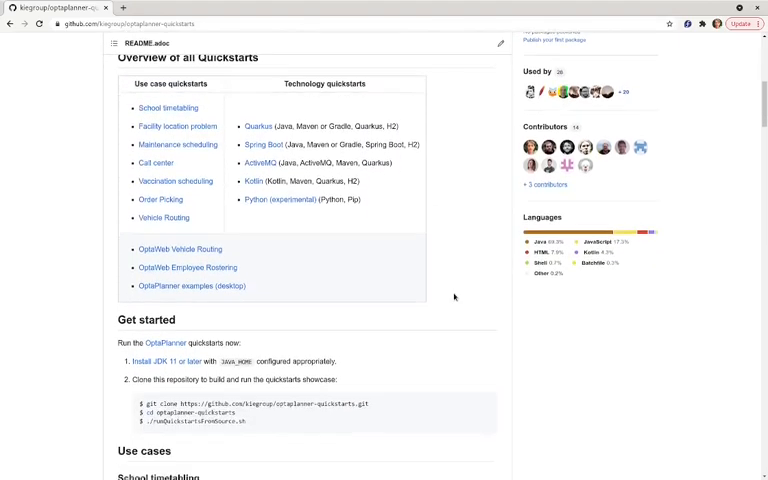
pyautogui.scroll(-3)
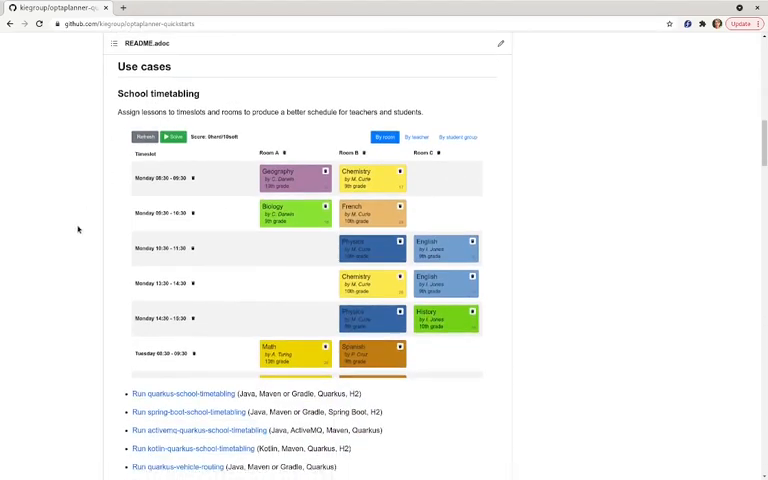
pyautogui.scroll(-3)
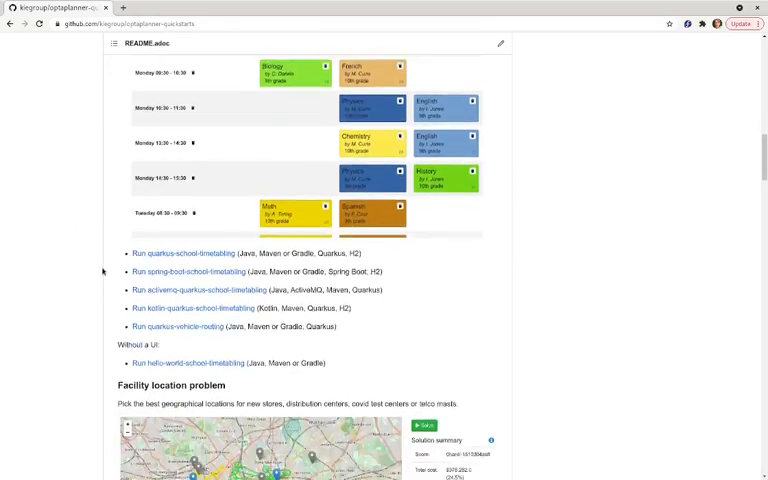
pyautogui.scroll(-3)
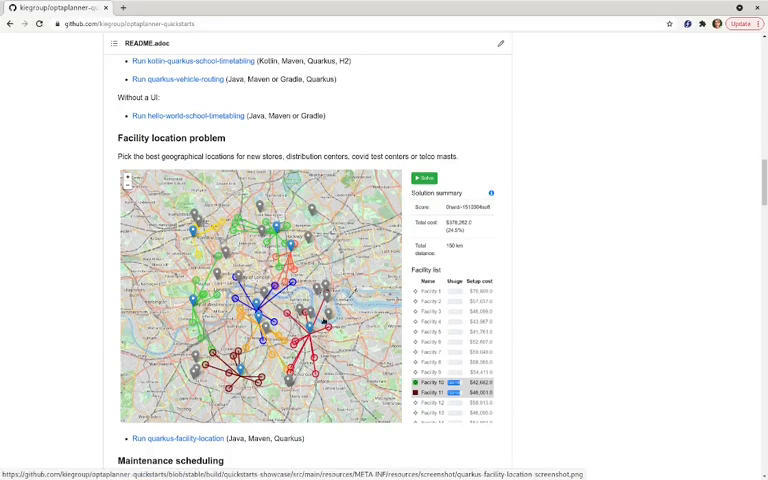
pyautogui.scroll(-3)
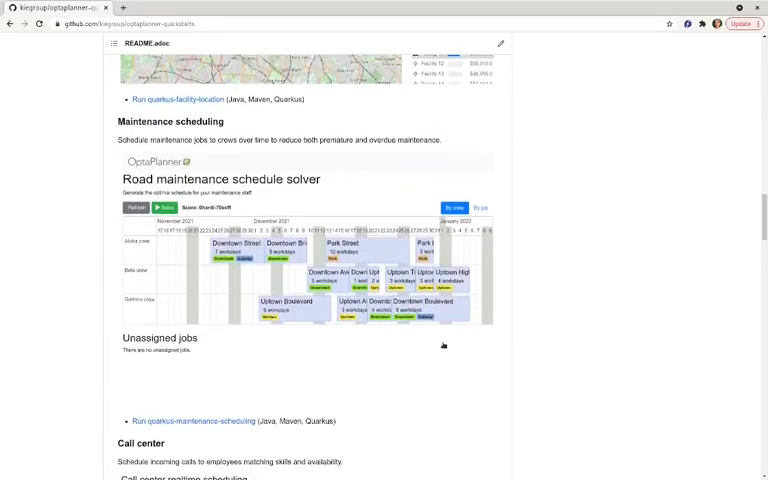
pyautogui.scroll(-3)
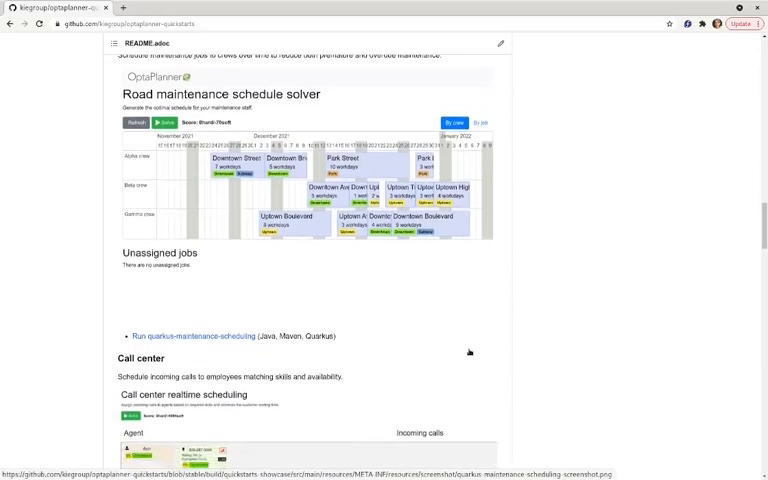
pyautogui.scroll(-3)
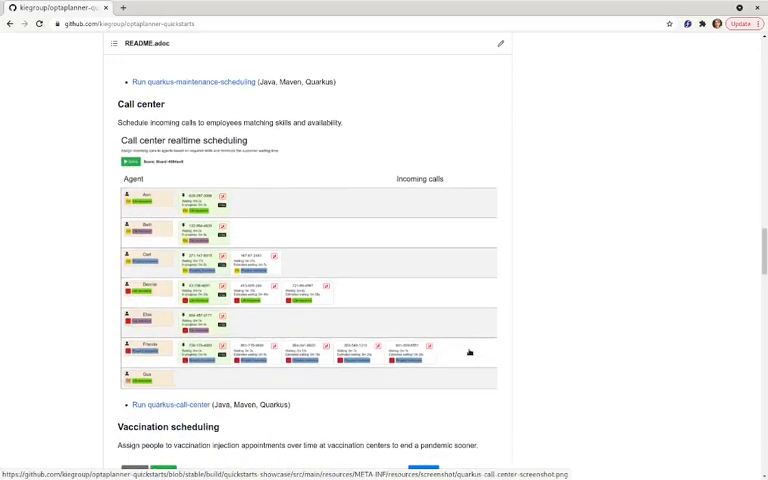
pyautogui.scroll(-3)
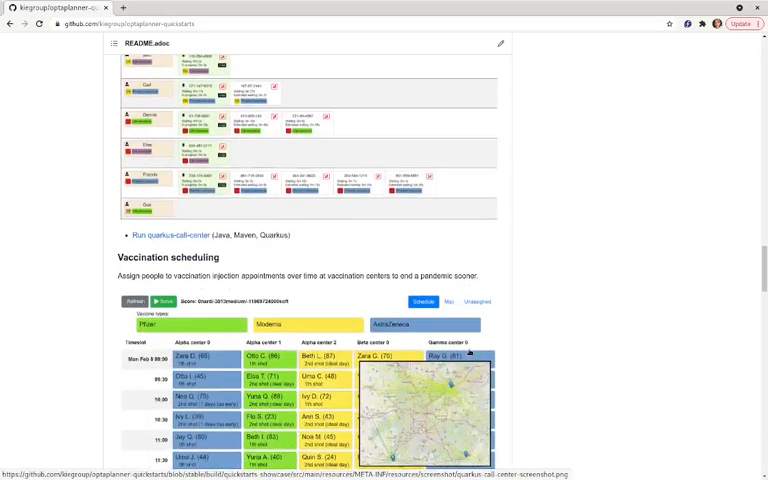
pyautogui.scroll(-3)
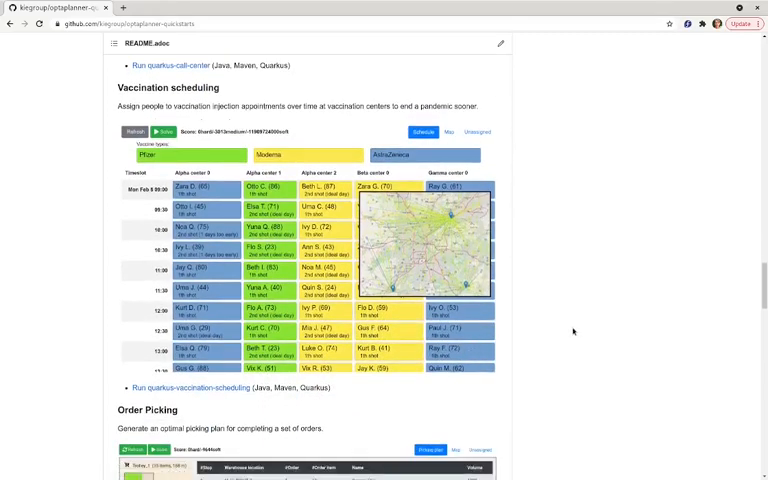
pyautogui.scroll(-3)
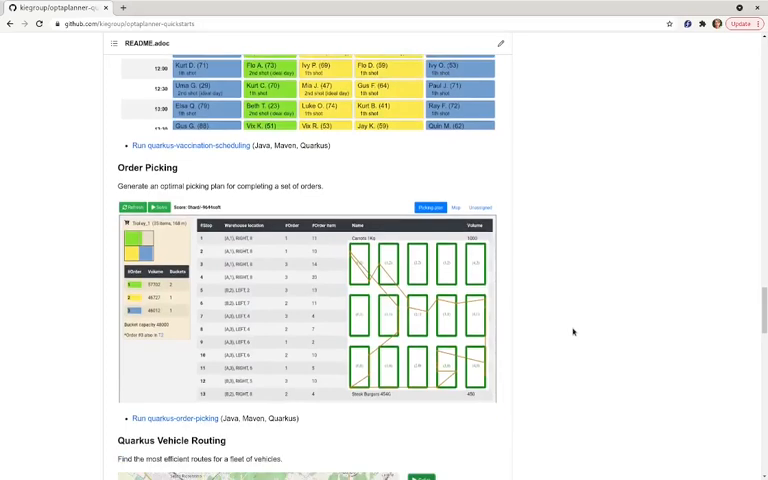
pyautogui.scroll(-3)
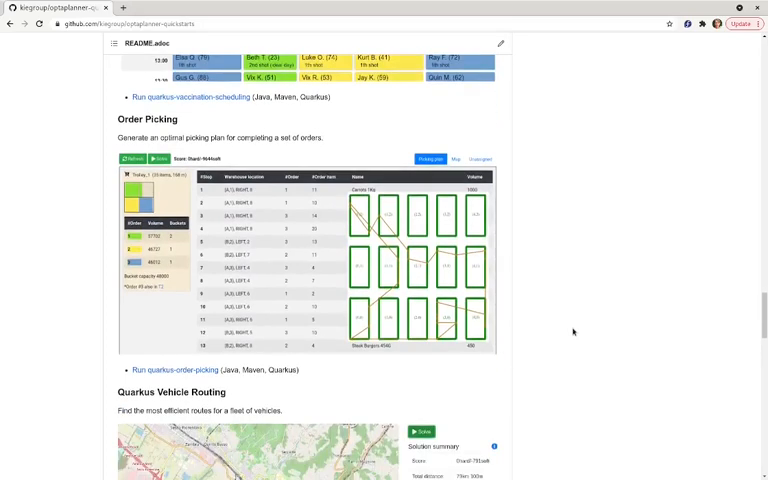
pyautogui.scroll(-3)
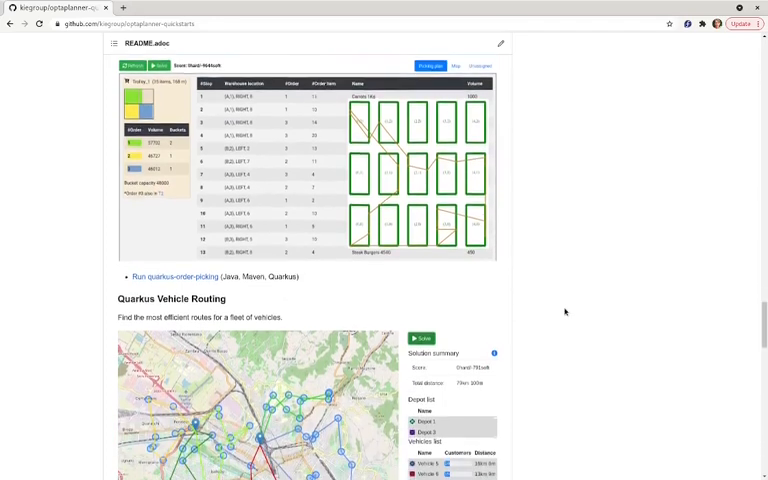
pyautogui.scroll(-3)
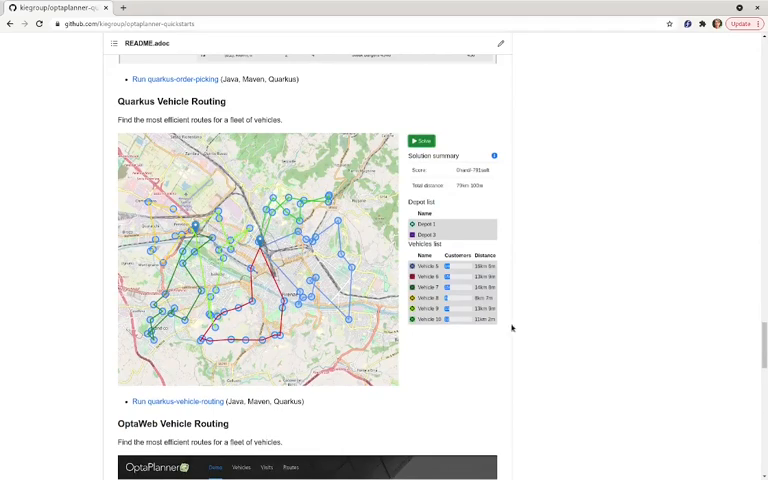
pyautogui.moveTo(180, 400)
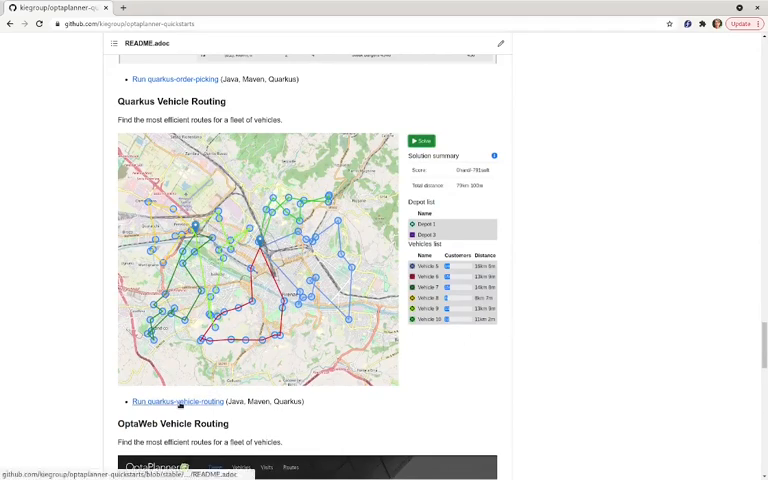
# - View use-cases/vehicle-routing/README.adoc via the 'Run quarkus-vehicle-routing' link
pyautogui.click(180, 400)
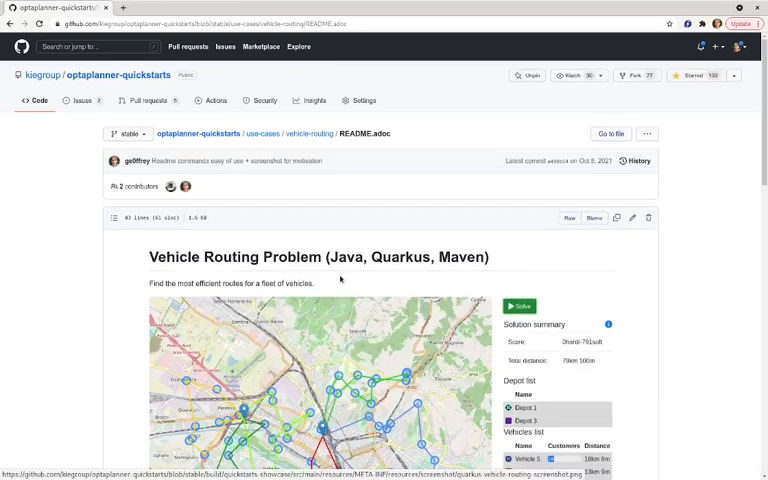
pyautogui.moveTo(388, 322)
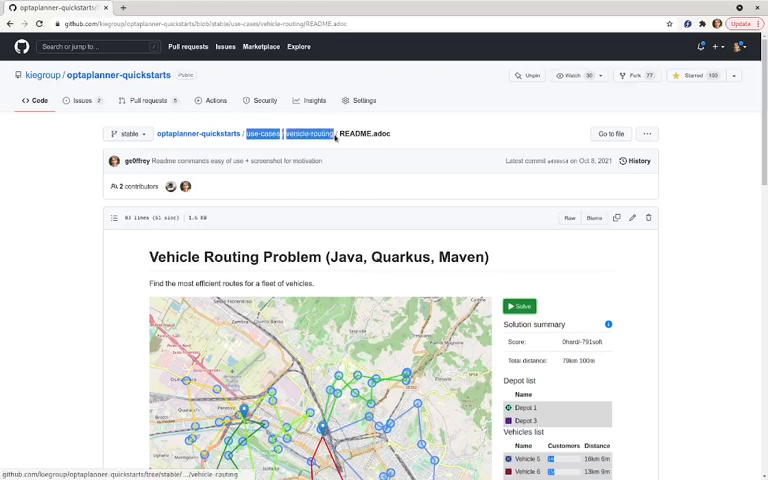
pyautogui.moveTo(316, 144)
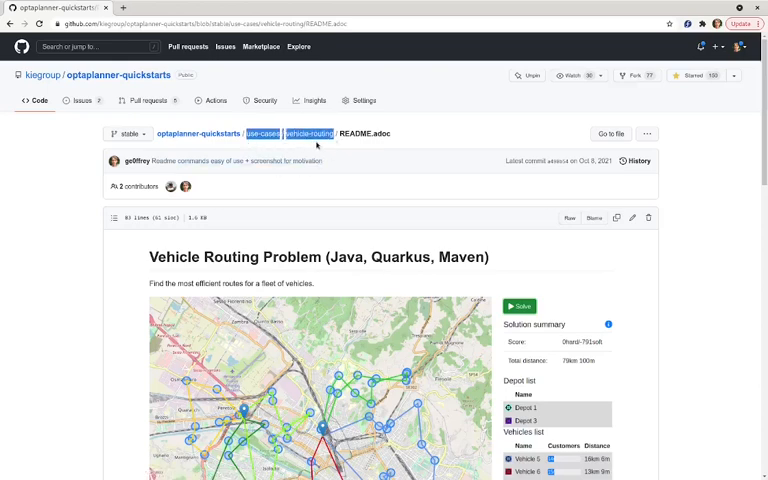
pyautogui.moveTo(574, 208)
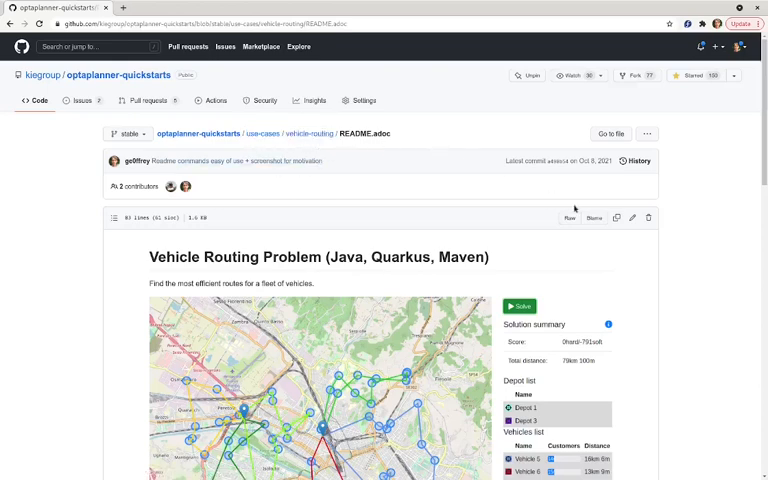
pyautogui.moveTo(716, 228)
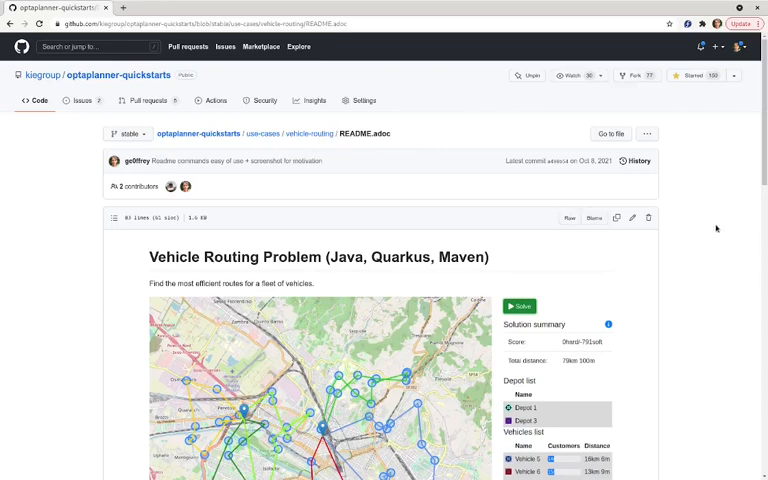
pyautogui.scroll(-3)
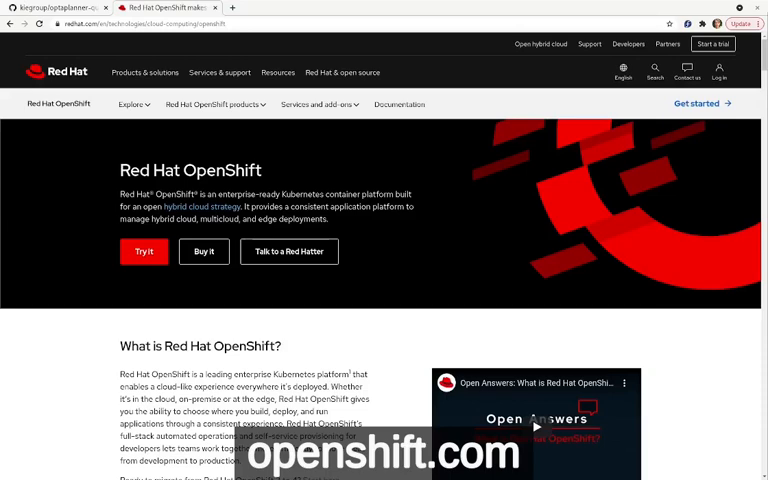
pyautogui.moveTo(220, 280)
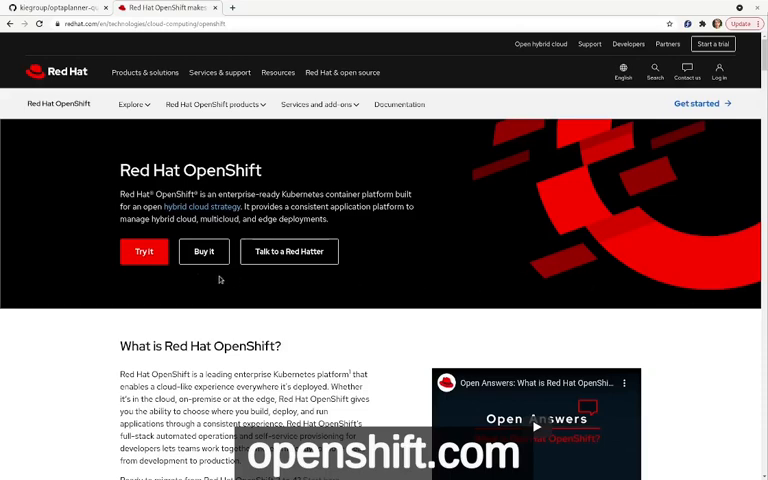
# - Go from Try it to the Developer Sandbox trial and get started, reaching the login page
pyautogui.click(144, 252)
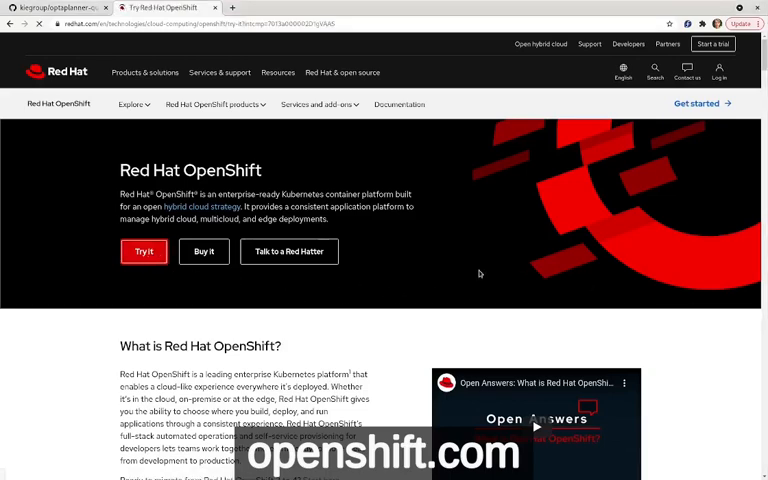
pyautogui.click(144, 252)
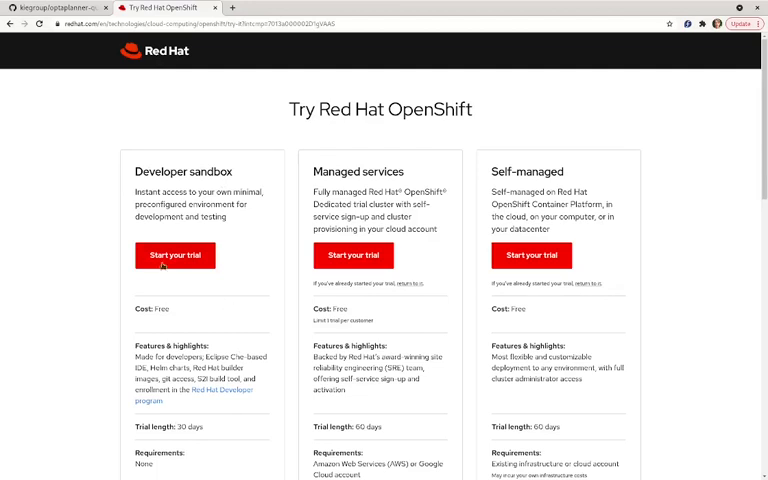
pyautogui.click(176, 256)
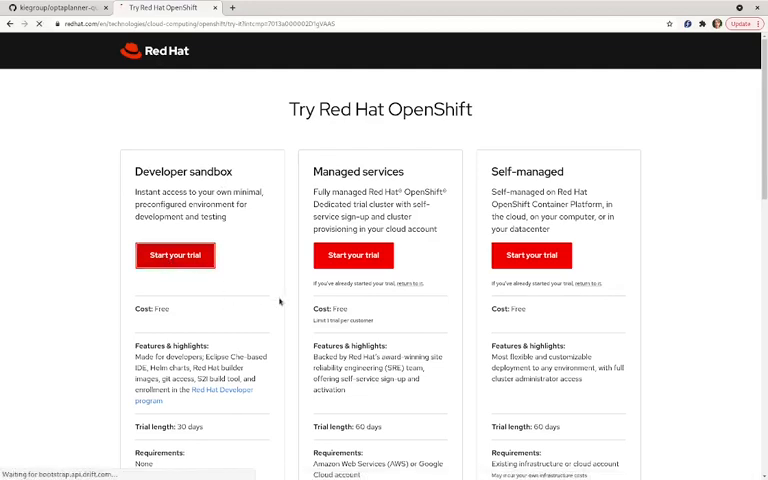
pyautogui.click(176, 256)
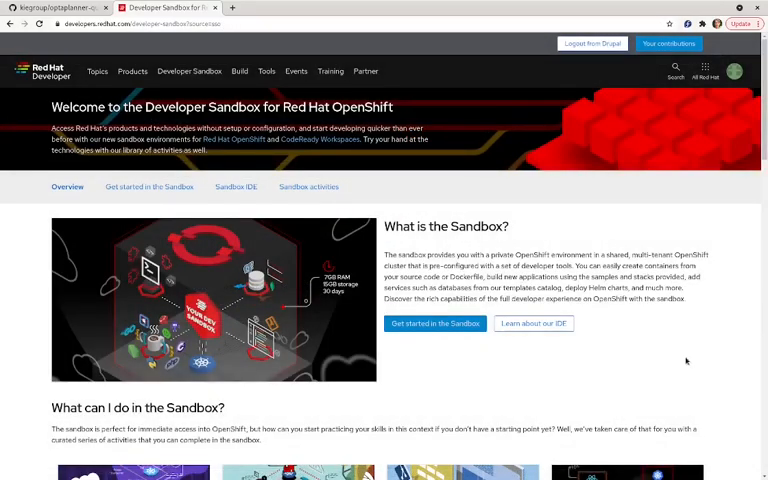
pyautogui.click(434, 324)
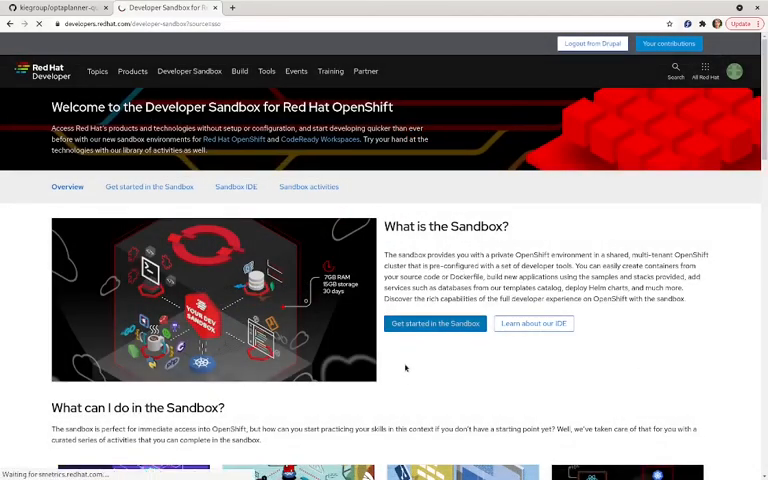
pyautogui.click(148, 188)
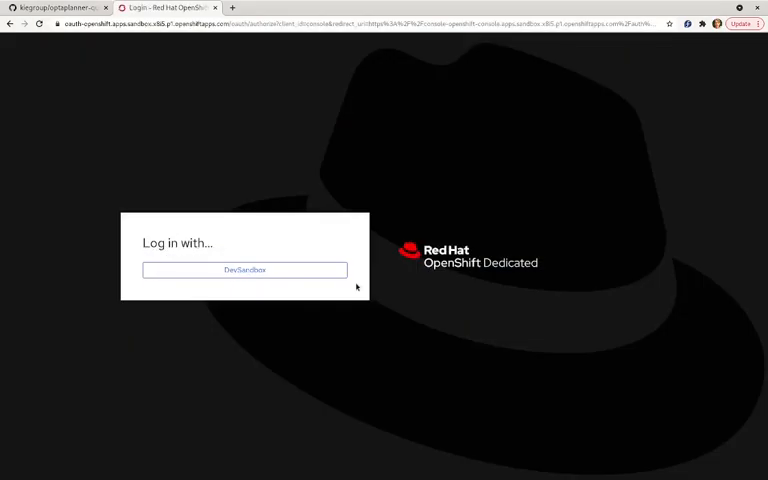
# - Log in with DevSandbox, keep the Developer perspective and go to the +Add page
pyautogui.click(244, 270)
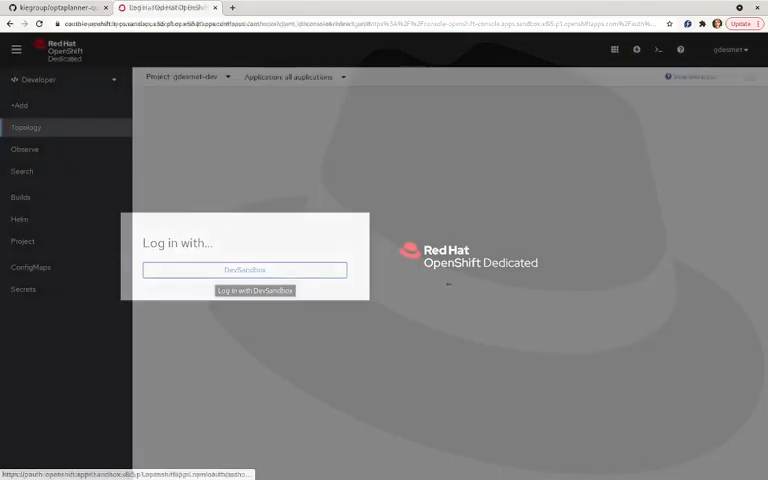
pyautogui.click(252, 290)
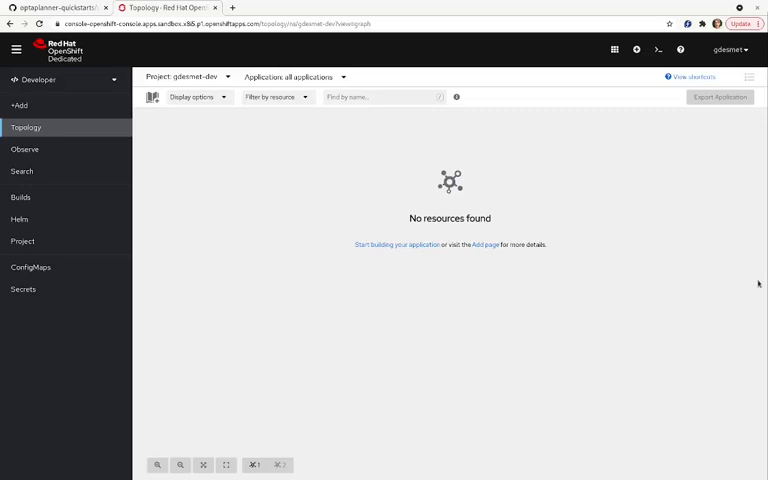
pyautogui.click(40, 80)
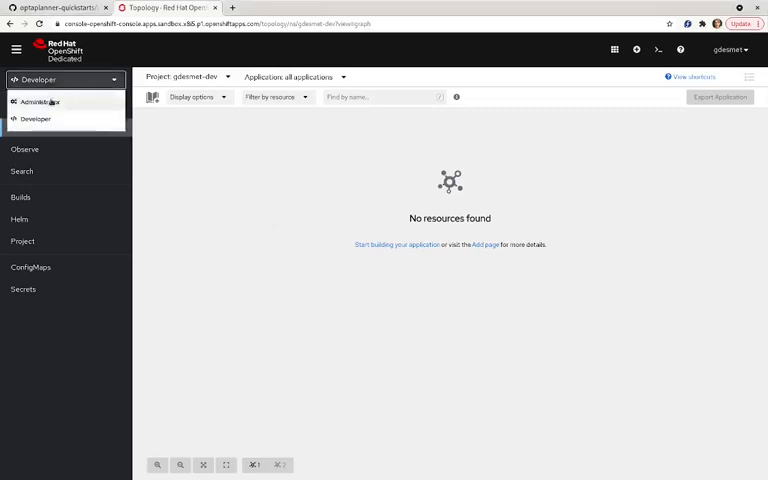
pyautogui.click(36, 120)
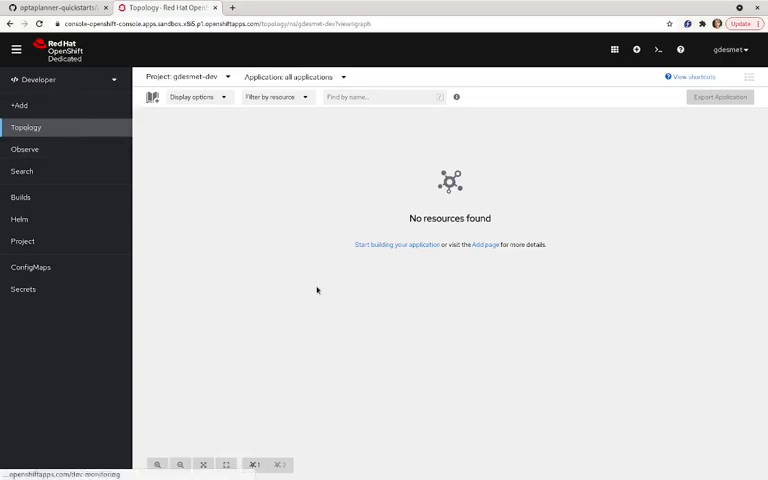
pyautogui.moveTo(344, 312)
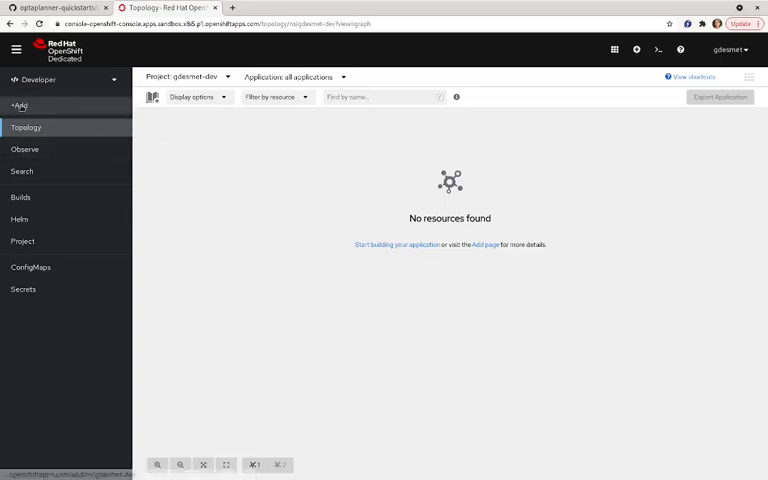
pyautogui.click(20, 104)
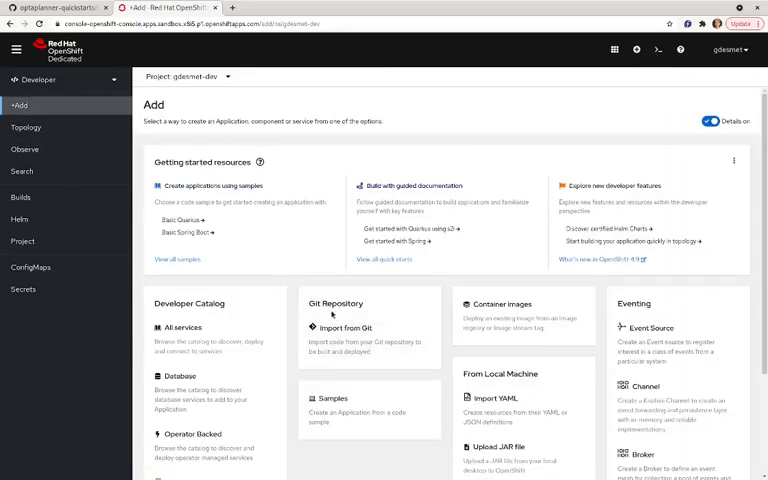
# - Choose Import from Git and enter the optaplanner-quickstarts repository URL
pyautogui.click(338, 328)
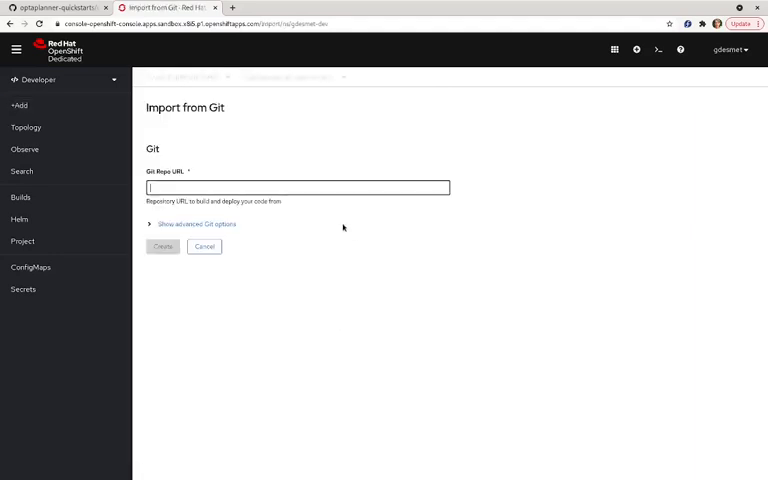
pyautogui.click(296, 188)
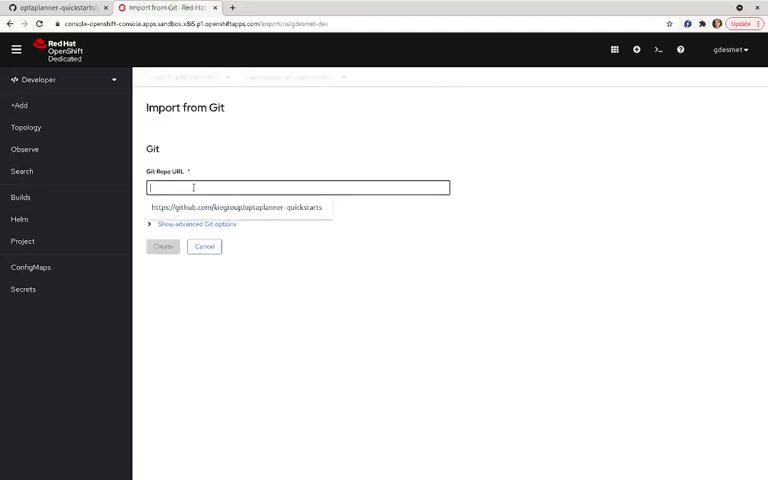
pyautogui.click(240, 208)
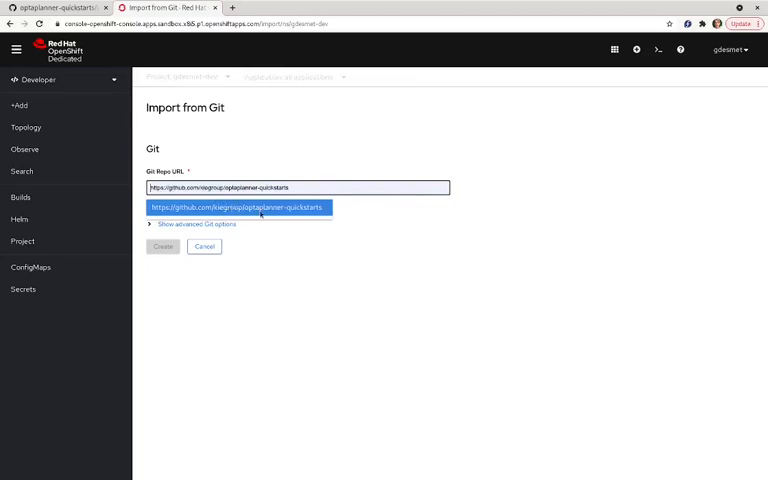
pyautogui.click(240, 208)
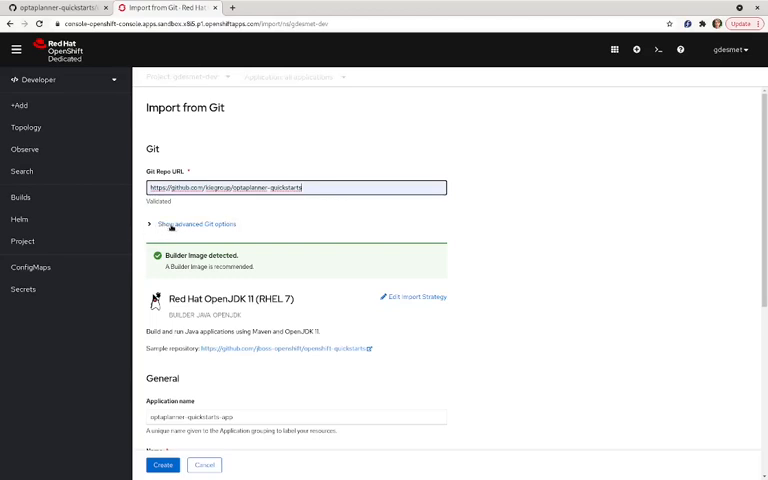
# - Under advanced Git options set Context dir to /use-cases/vehicle-routing
pyautogui.click(192, 224)
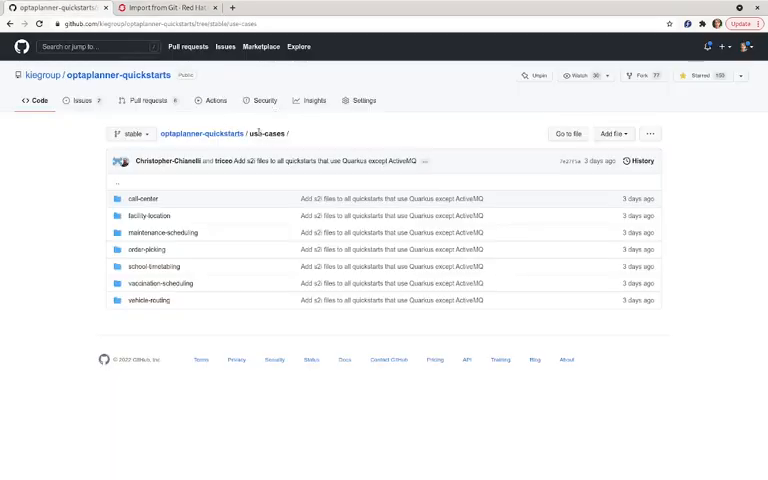
pyautogui.moveTo(148, 300)
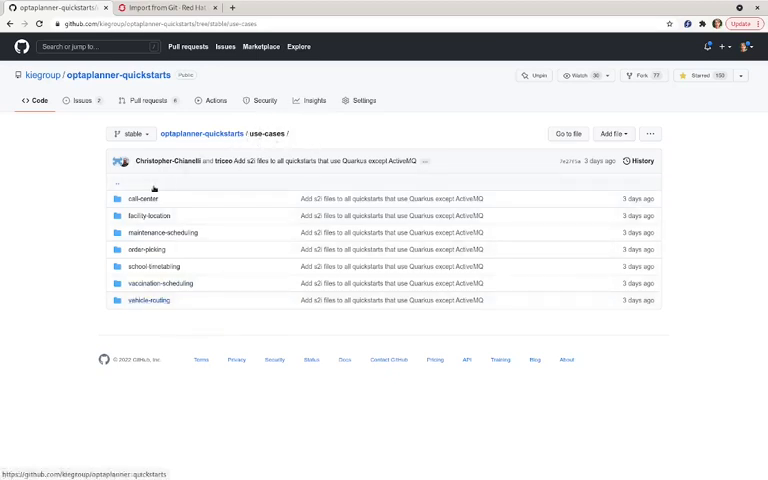
pyautogui.moveTo(160, 284)
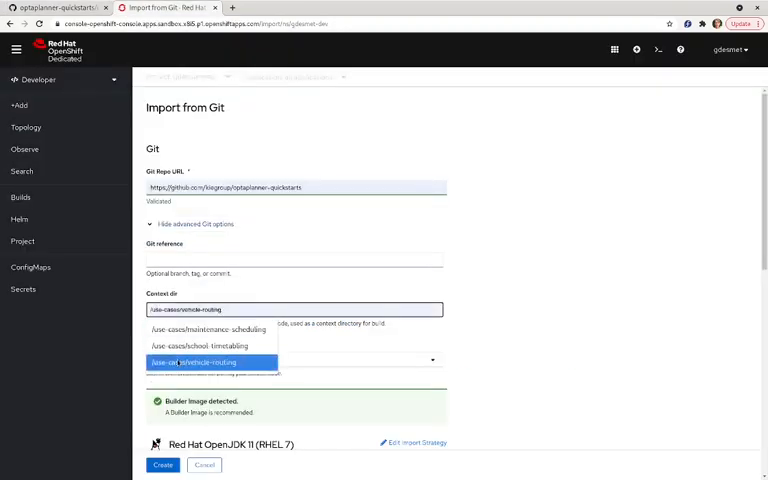
pyautogui.click(192, 362)
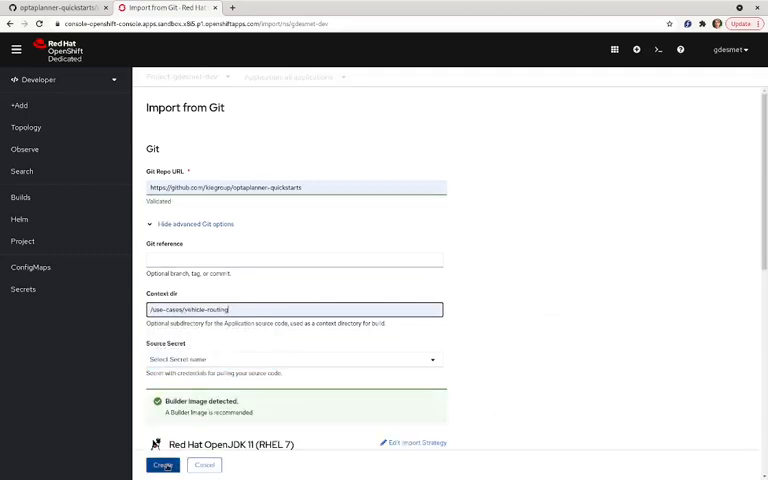
pyautogui.click(164, 464)
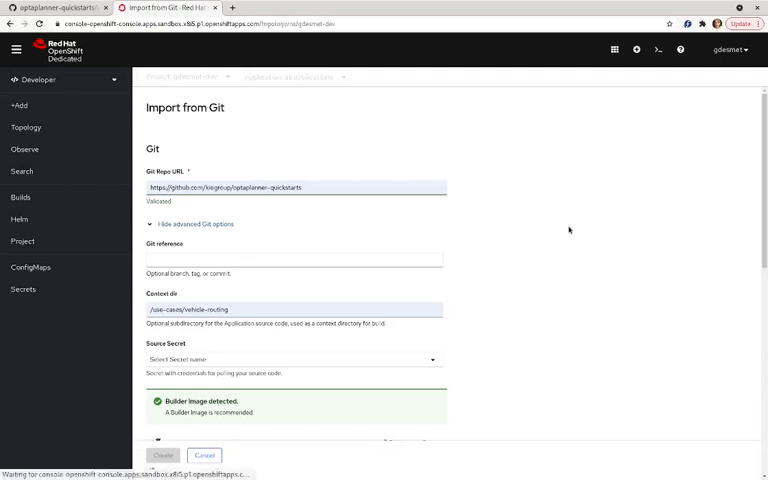
# - Create the vehicle-routing application so its deployment builds in Topology
pyautogui.click(162, 454)
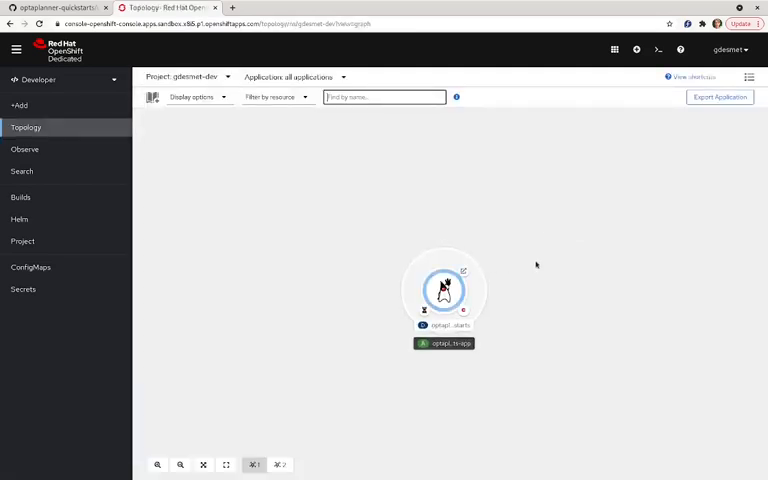
pyautogui.moveTo(482, 238)
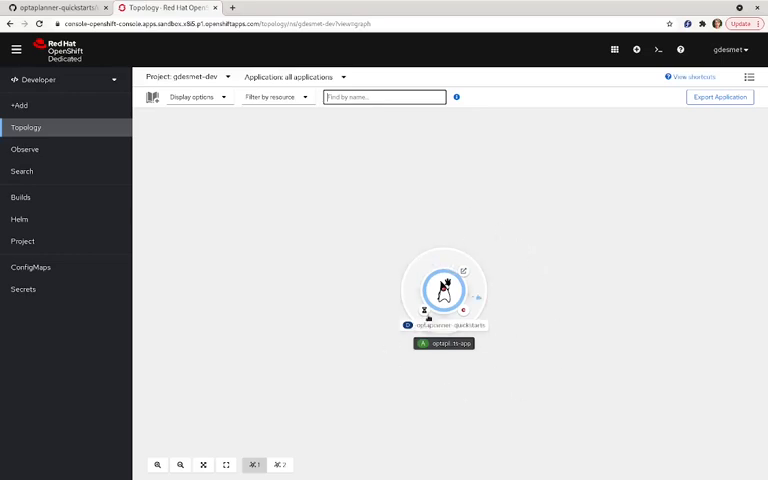
pyautogui.moveTo(424, 310)
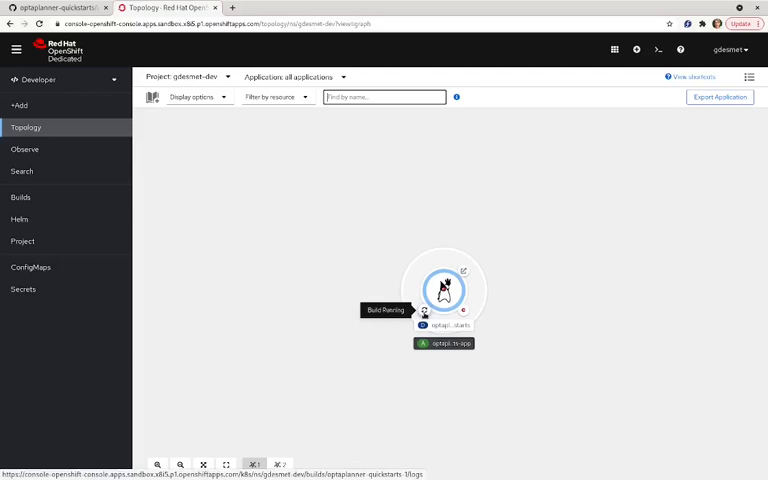
pyautogui.moveTo(628, 308)
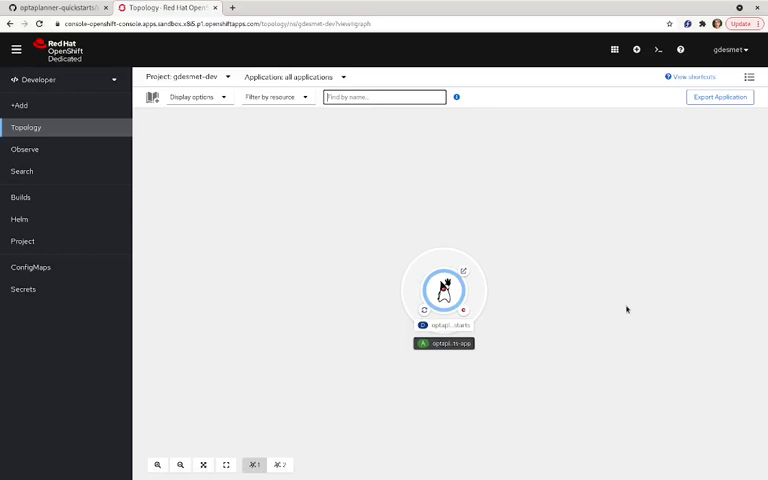
pyautogui.moveTo(464, 272)
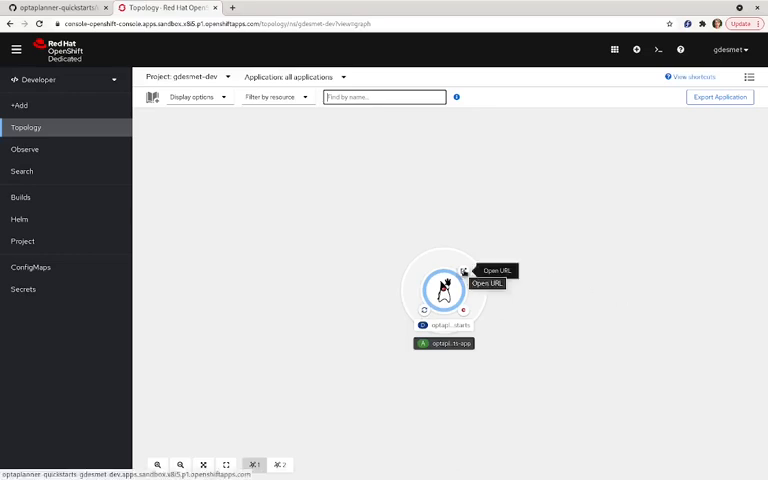
pyautogui.moveTo(578, 292)
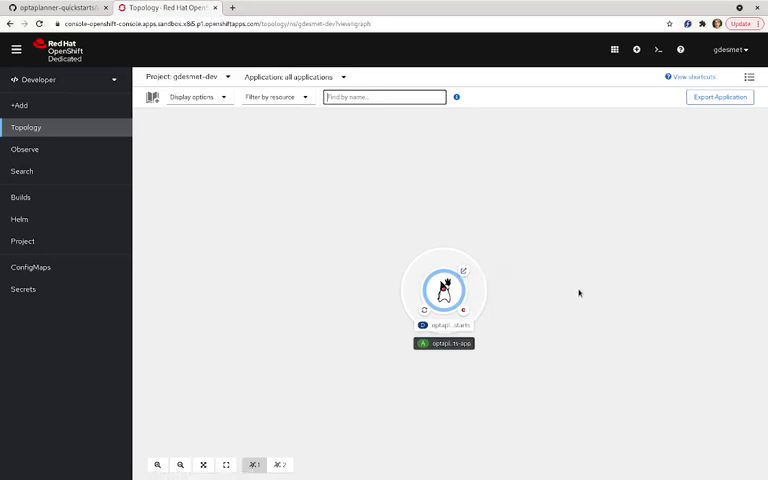
pyautogui.moveTo(544, 292)
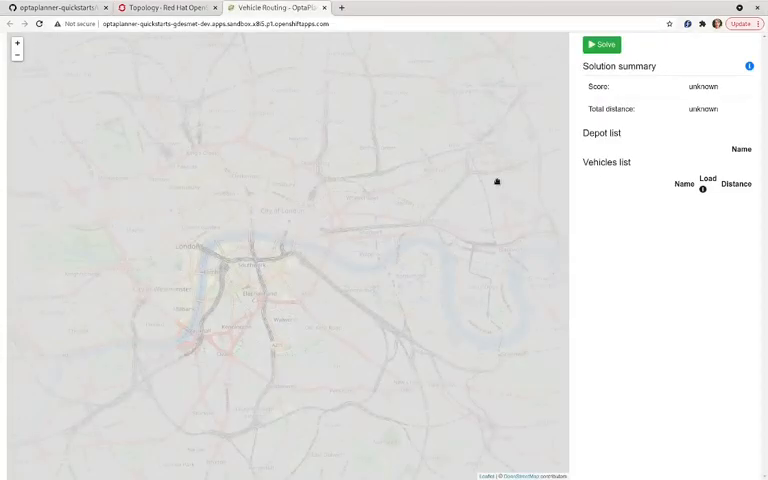
# - Run Solve in the deployed Vehicle Routing app to draw coloured routes on the map
pyautogui.click(600, 44)
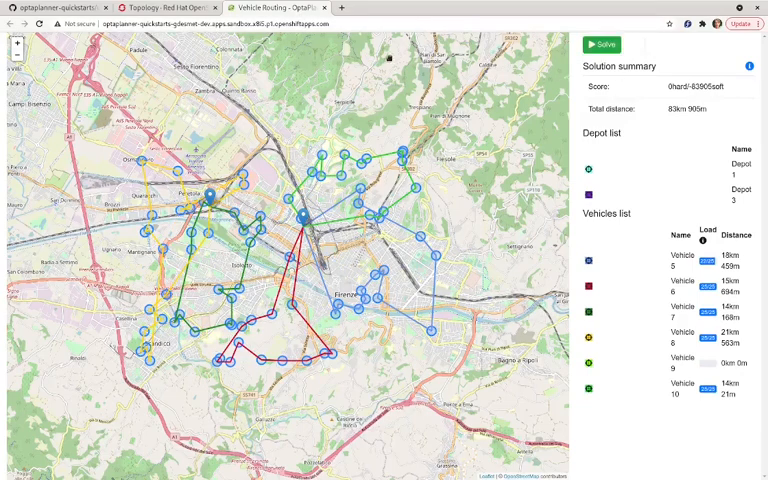
pyautogui.click(350, 24)
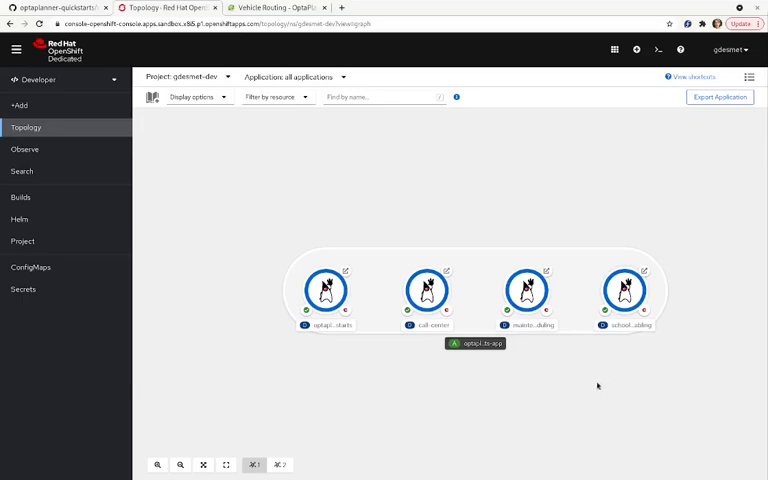
pyautogui.moveTo(608, 368)
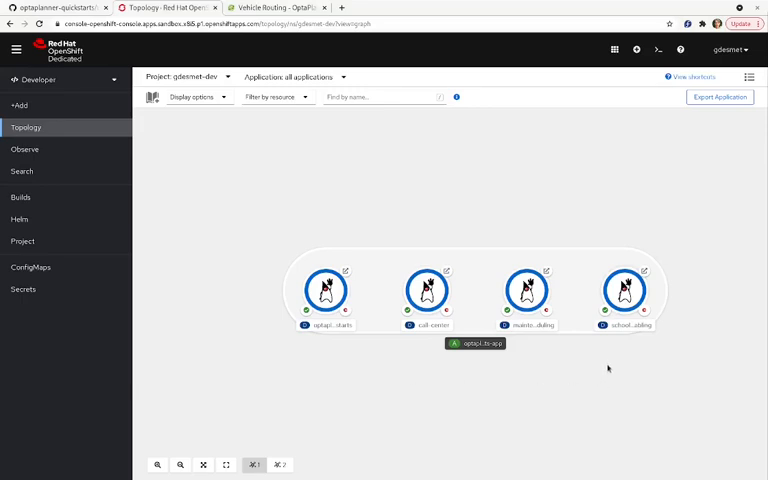
pyautogui.moveTo(468, 272)
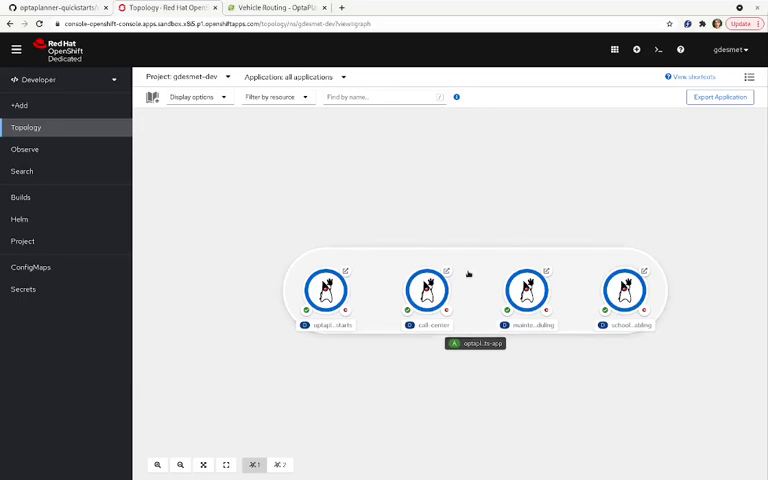
pyautogui.moveTo(546, 272)
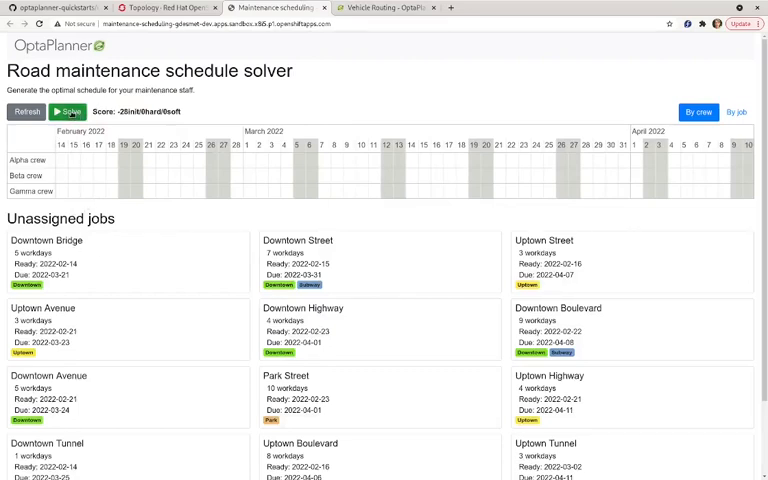
# - Run Solve in Maintenance Scheduling to assign all jobs to crews, then return to Topology
pyautogui.click(68, 112)
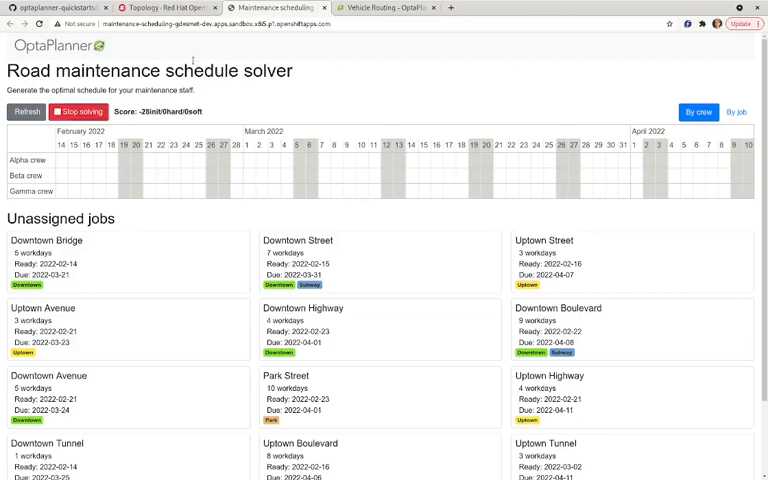
pyautogui.click(26, 112)
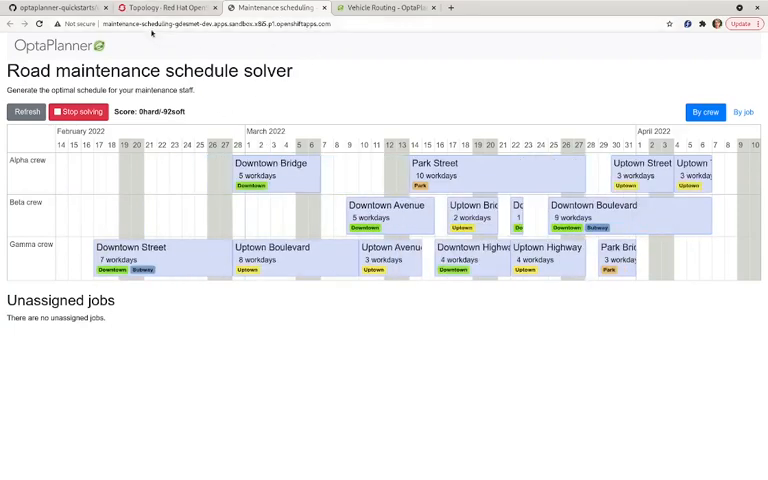
pyautogui.click(164, 8)
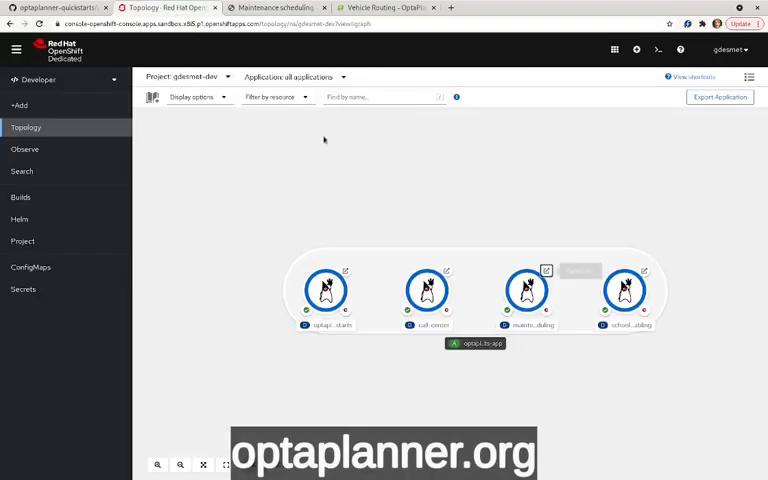
pyautogui.moveTo(688, 188)
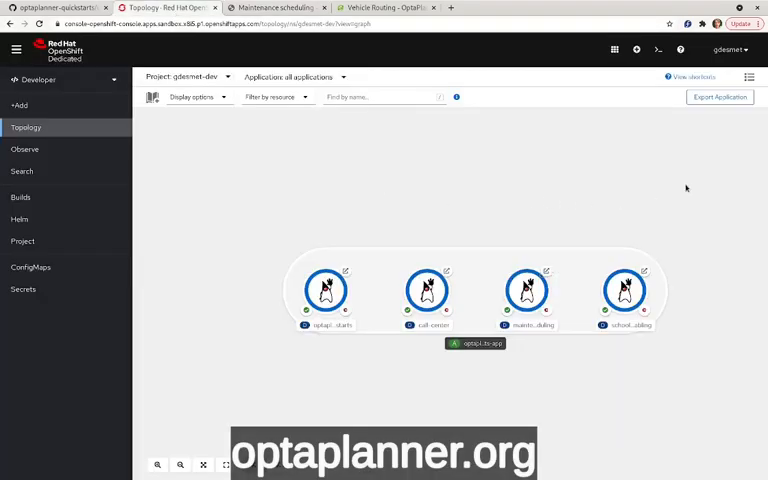